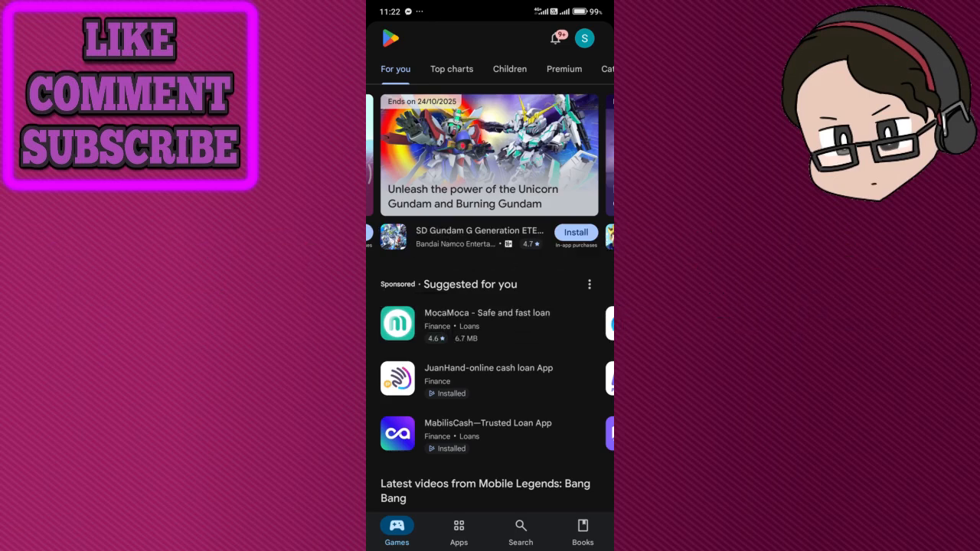
From the profile avatar, view Manage apps and device (226 of 497 GB used), then start a settings search
scroll("left", 3)
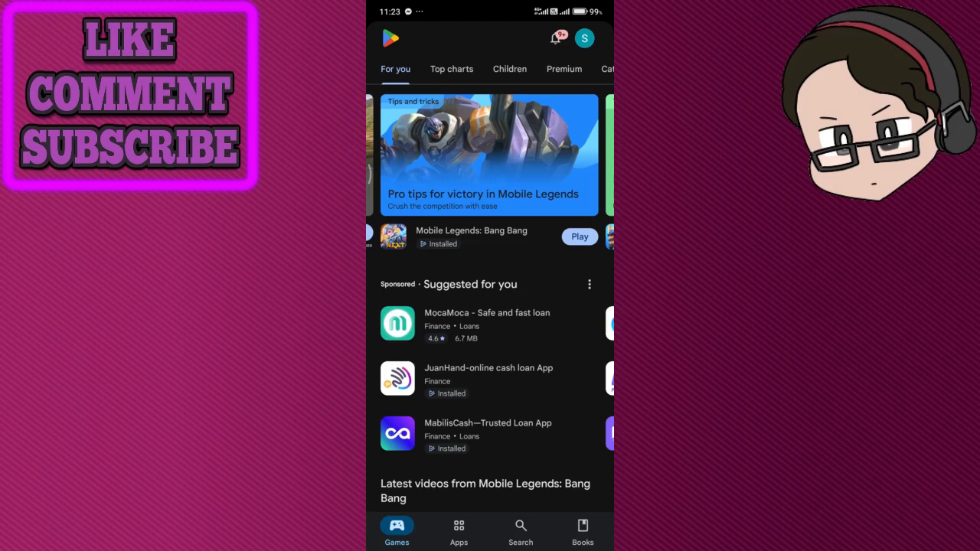
left_click(472, 236)
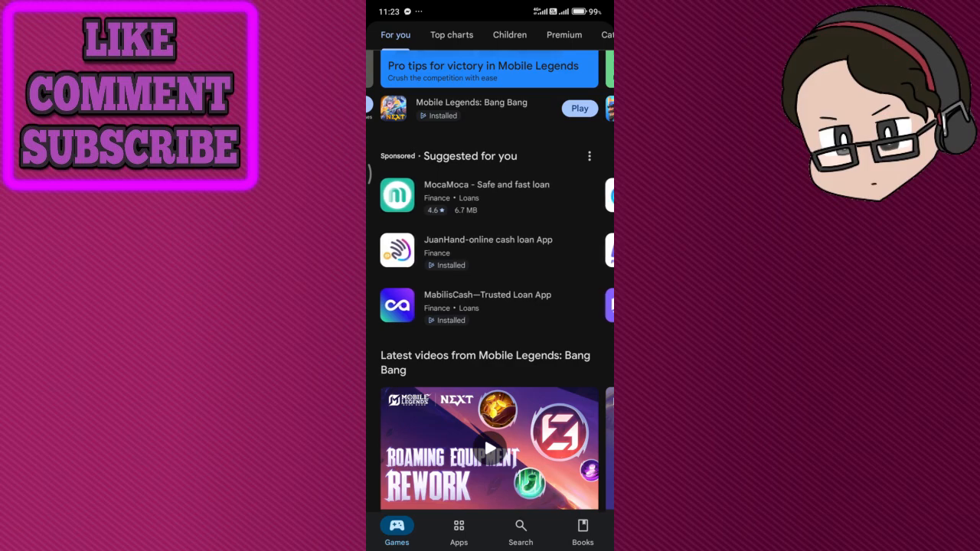
left_click(585, 38)
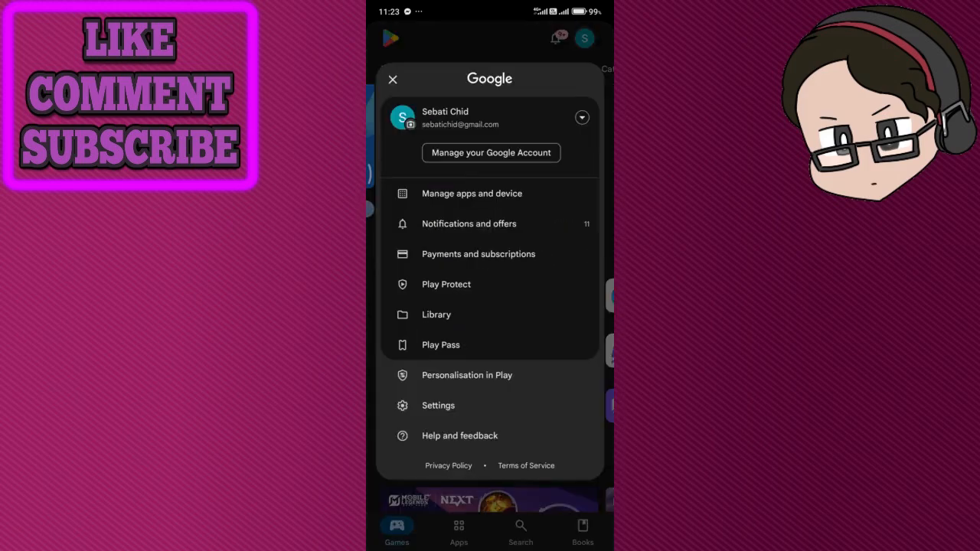
left_click(472, 193)
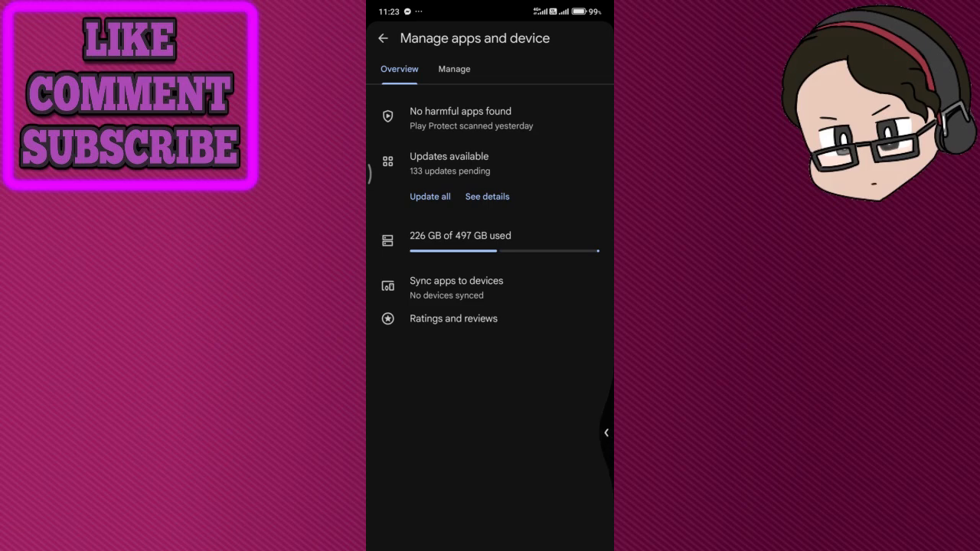
left_click(383, 39)
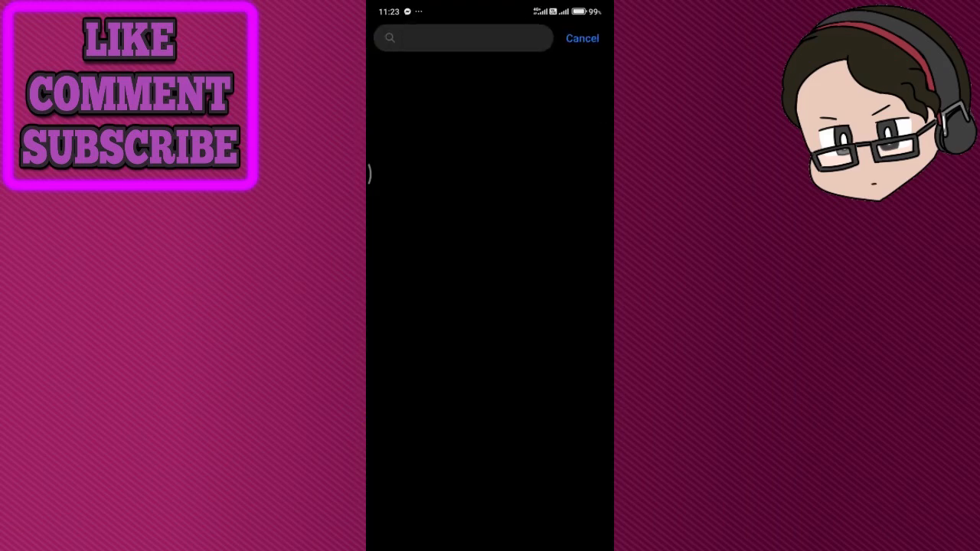
Search settings for 'app' and go to the Apps list sorted by name
type("app")
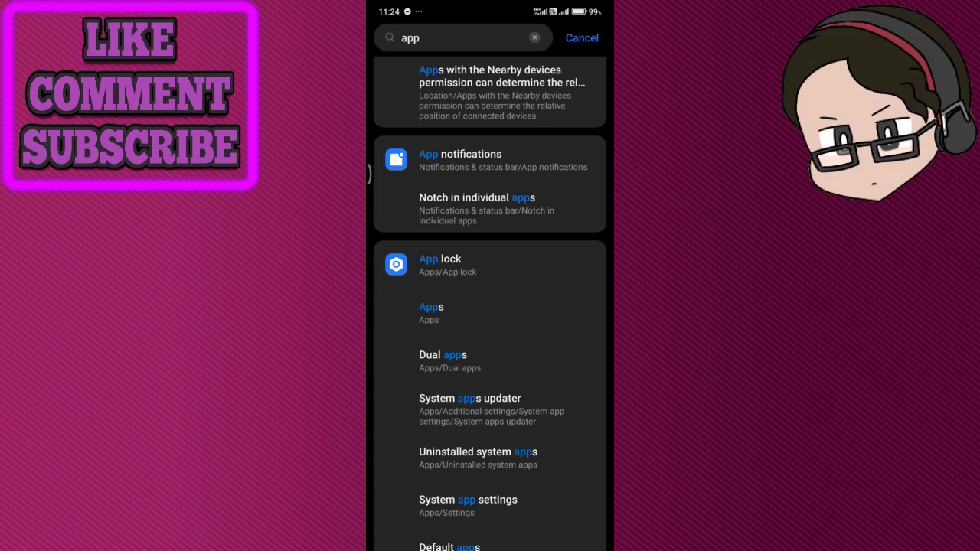
left_click(432, 312)
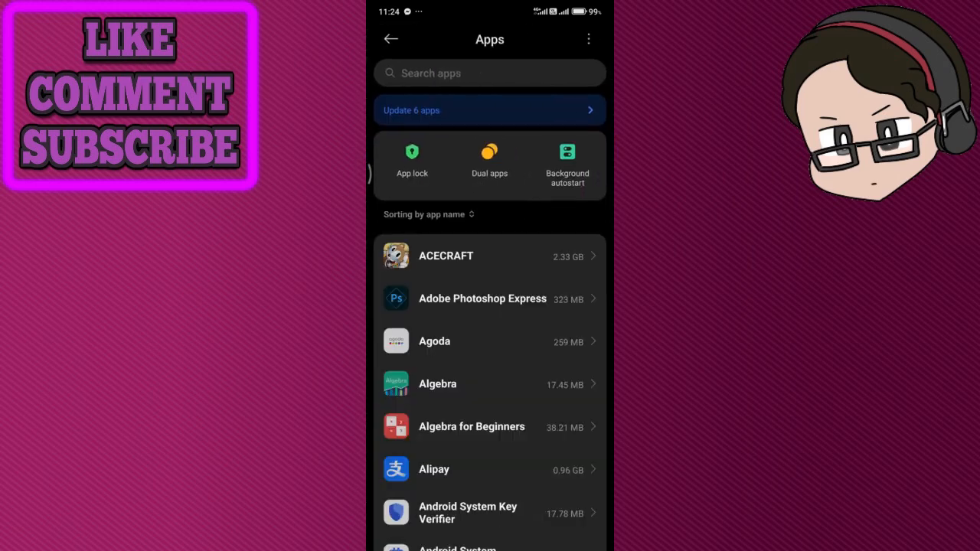
Browse down and back up through the installed apps list
scroll("down", 3)
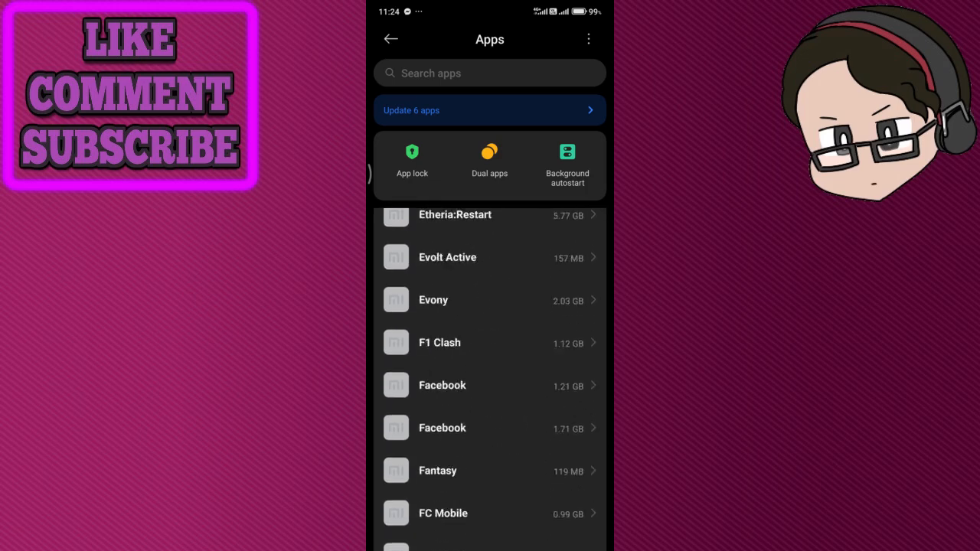
scroll("down", 3)
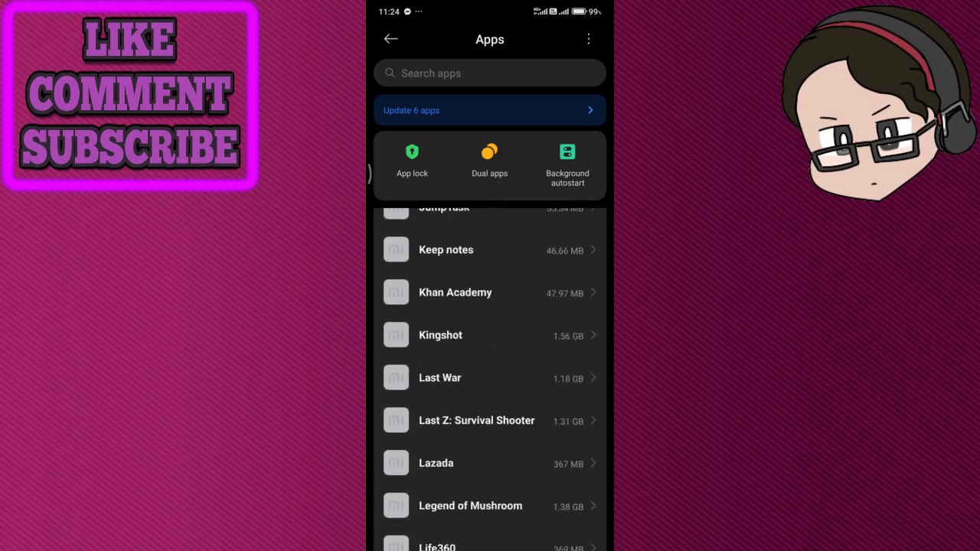
scroll("down", 3)
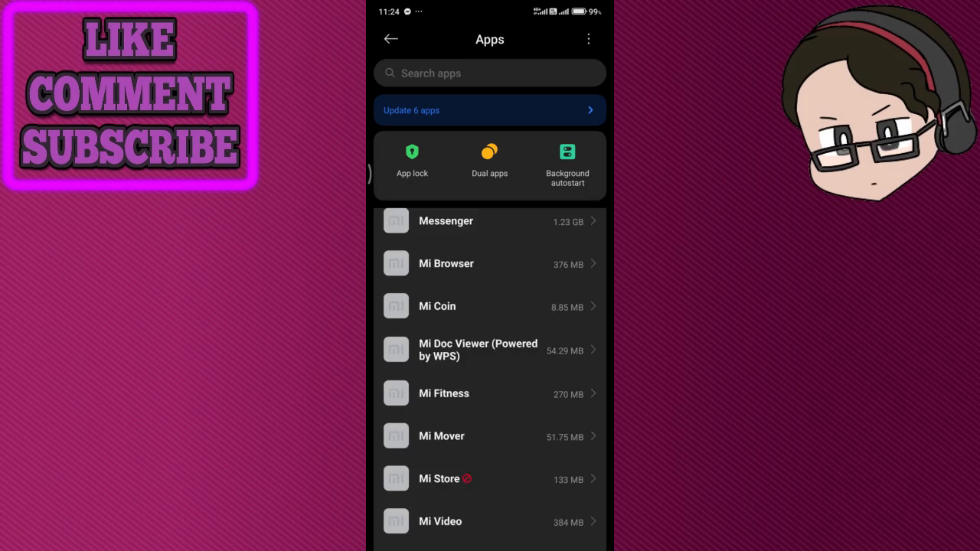
scroll("down", 3)
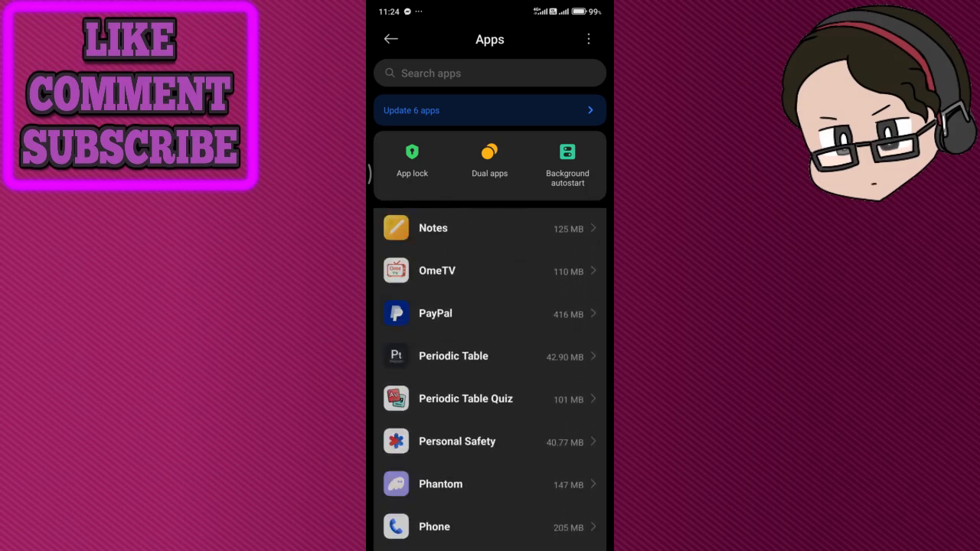
scroll("down", 3)
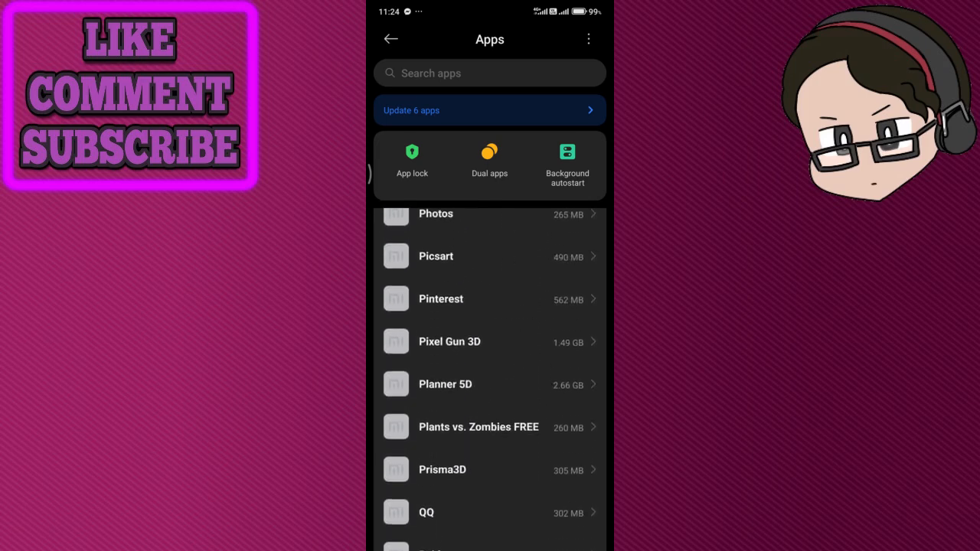
scroll("up", 3)
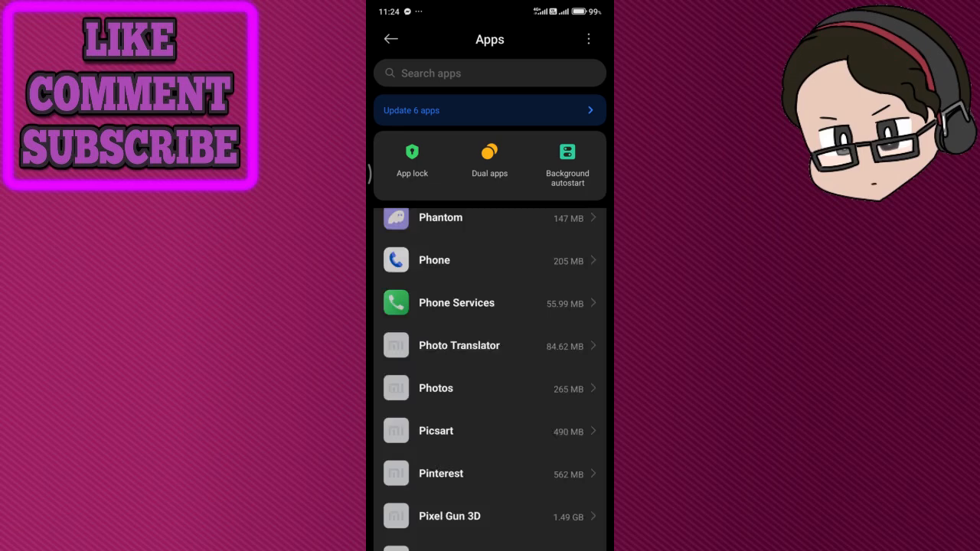
Search the apps for 'pla' and bring up Google Play Store's App info
left_click(490, 73)
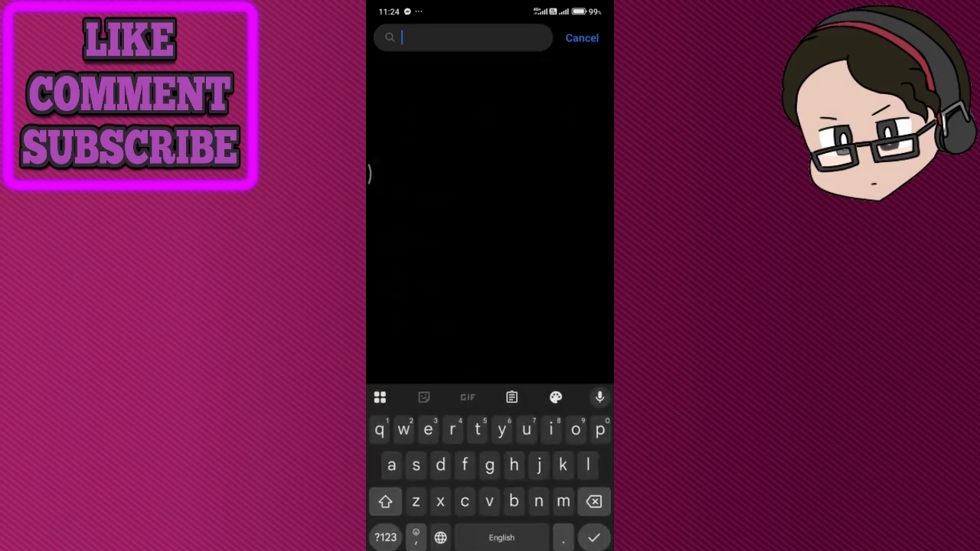
type("pla")
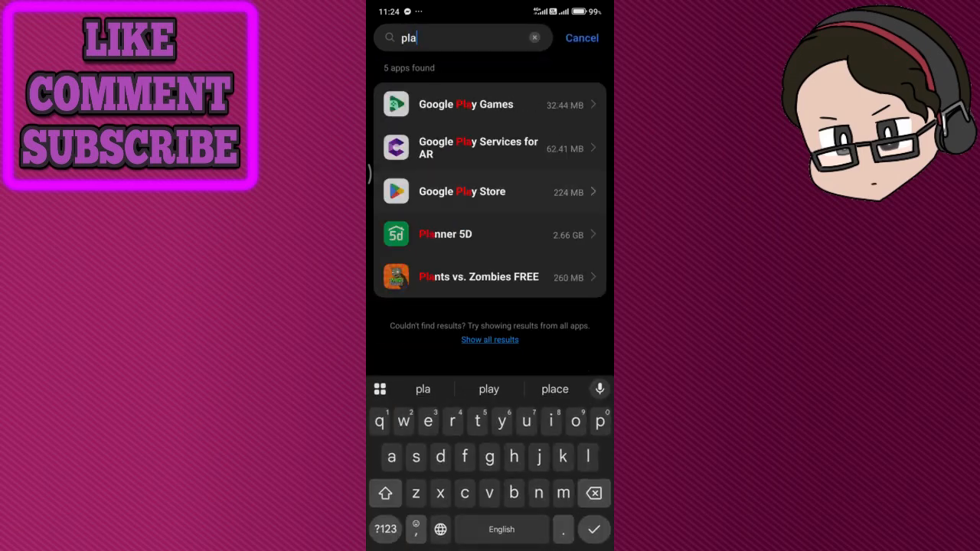
left_click(463, 192)
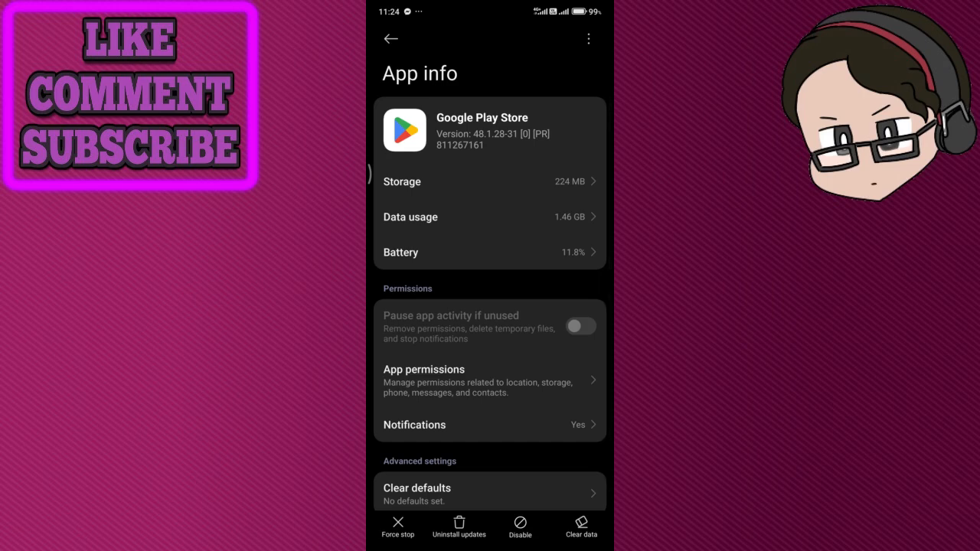
Clear only Google Play Store's cache, dropping its storage from 224 MB to 161 MB
left_click(582, 528)
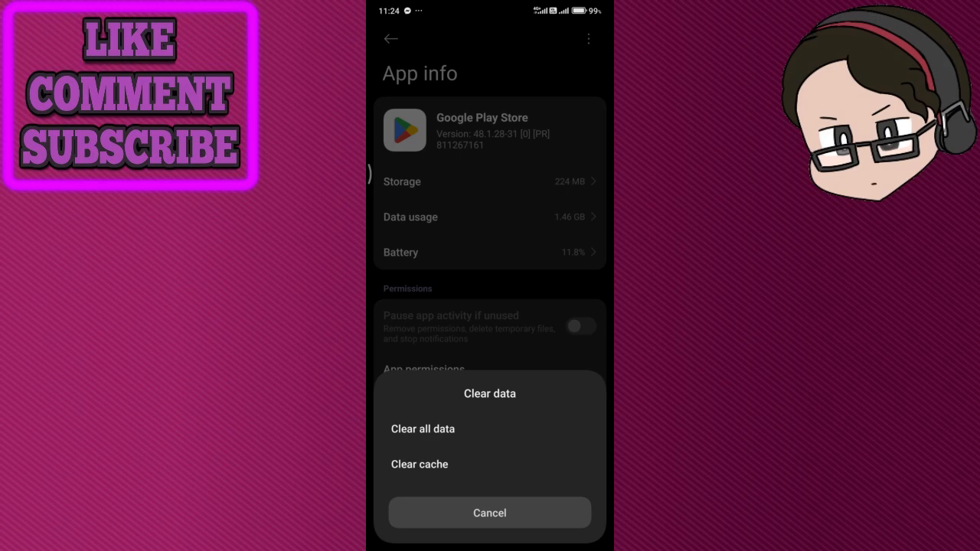
left_click(419, 464)
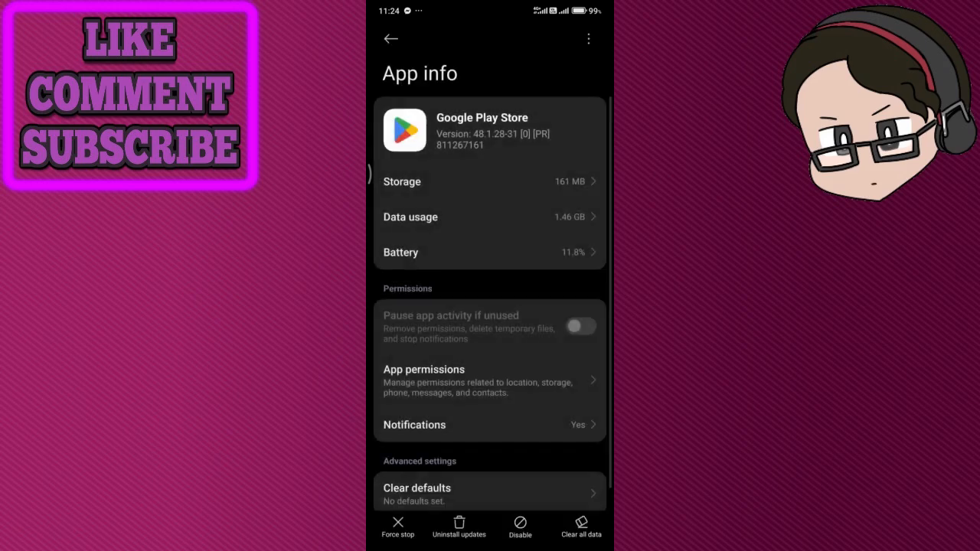